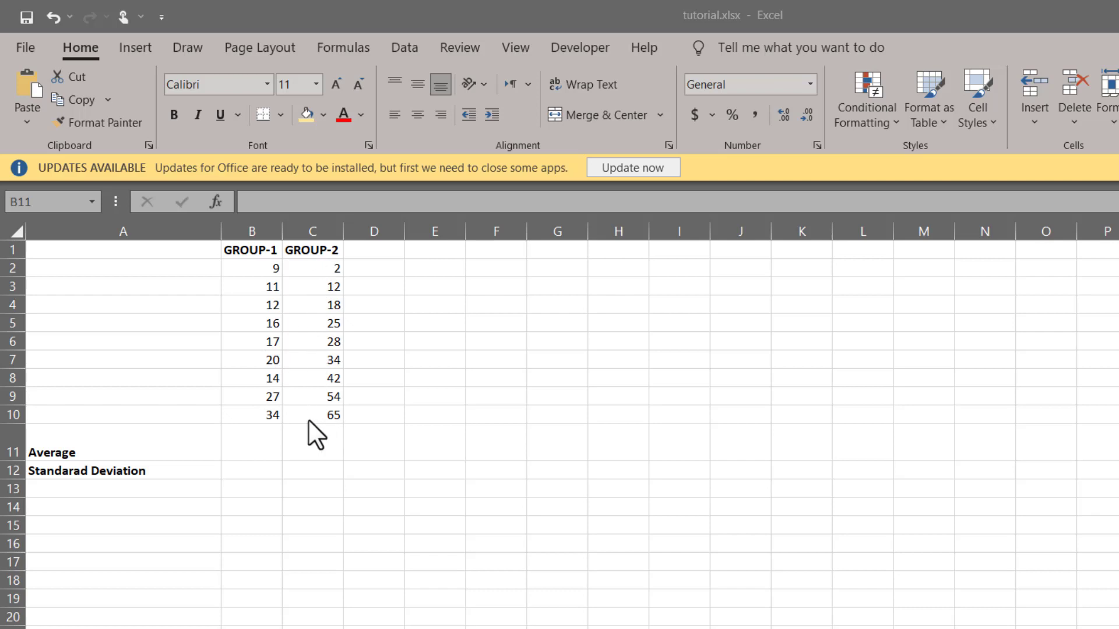
mouse_move(282, 393)
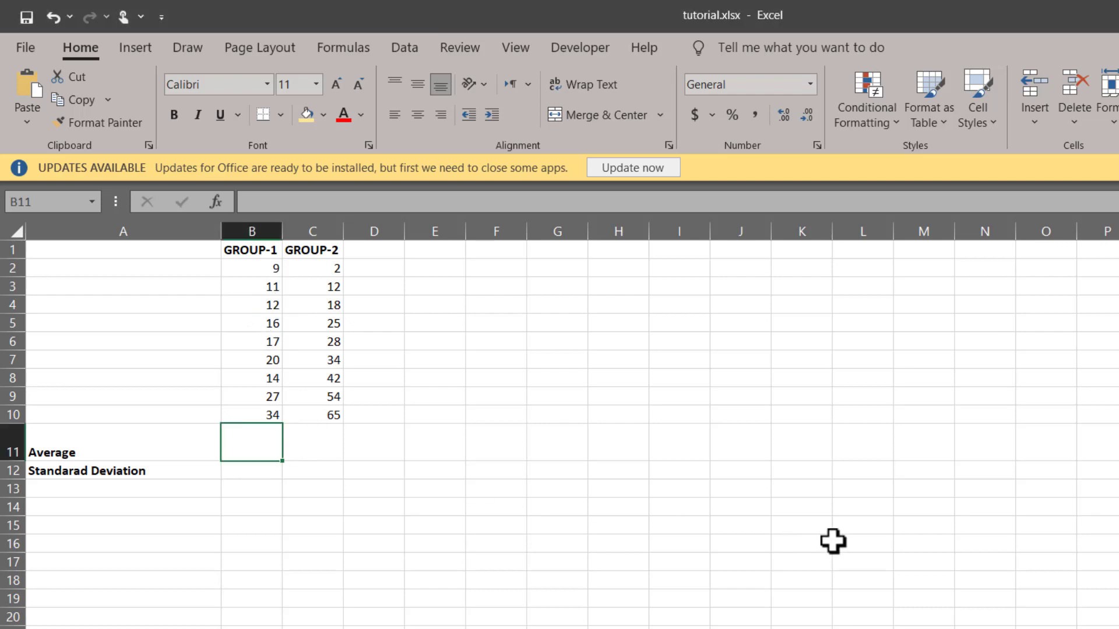
- Enter =AVERAGE(B2:B10) in B11 and fill it to C11, giving 17.77778 and 31.11111
text(=)
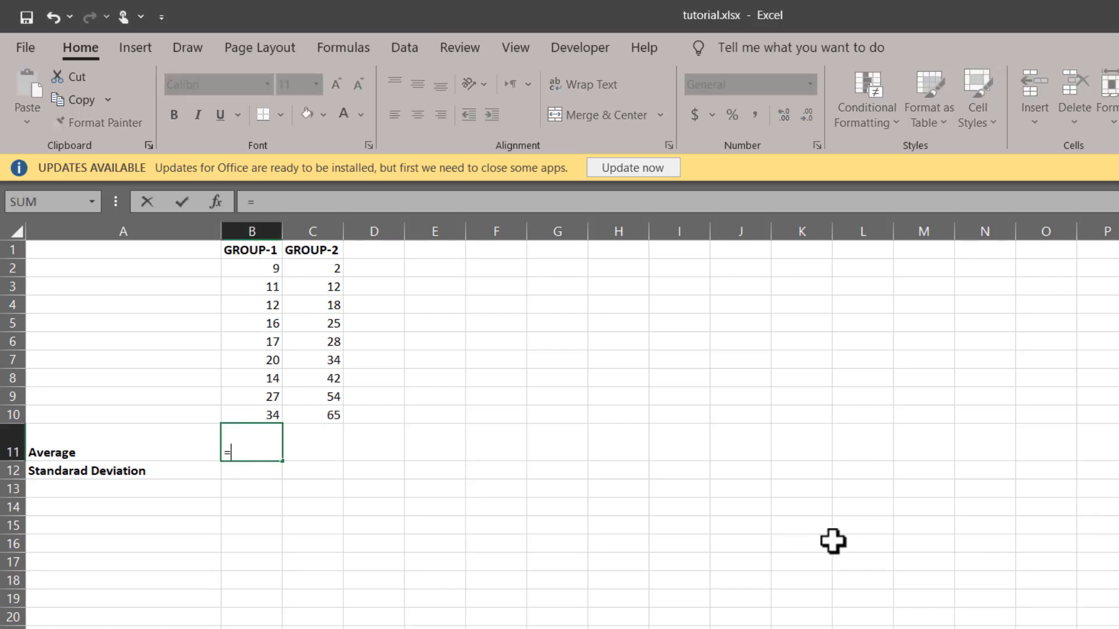
text(AVERAGE()
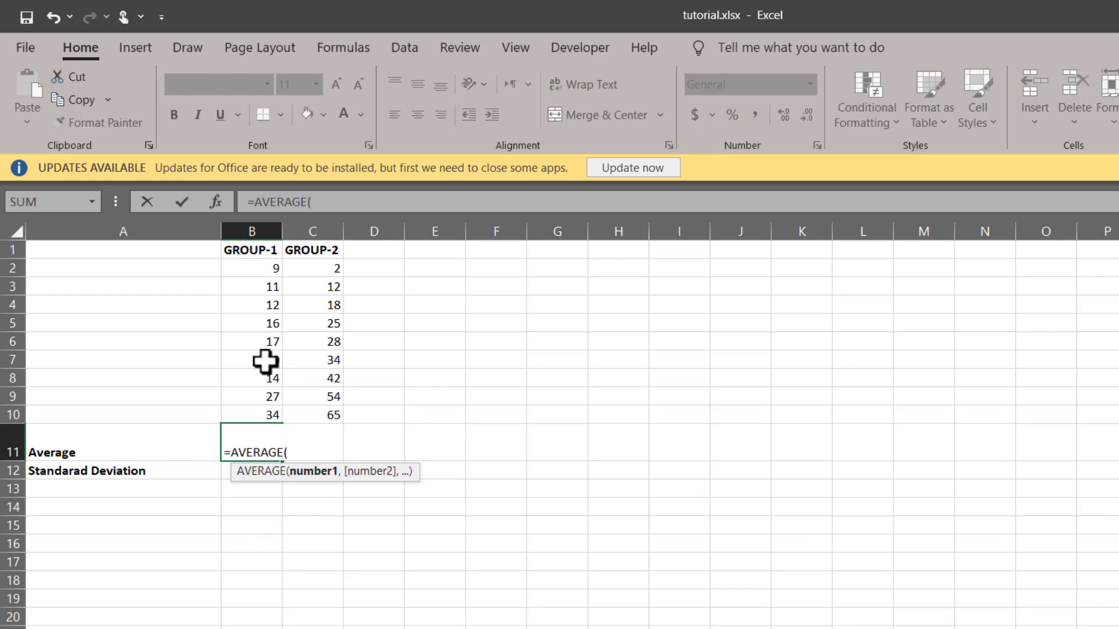
drag(251, 267, 251, 378)
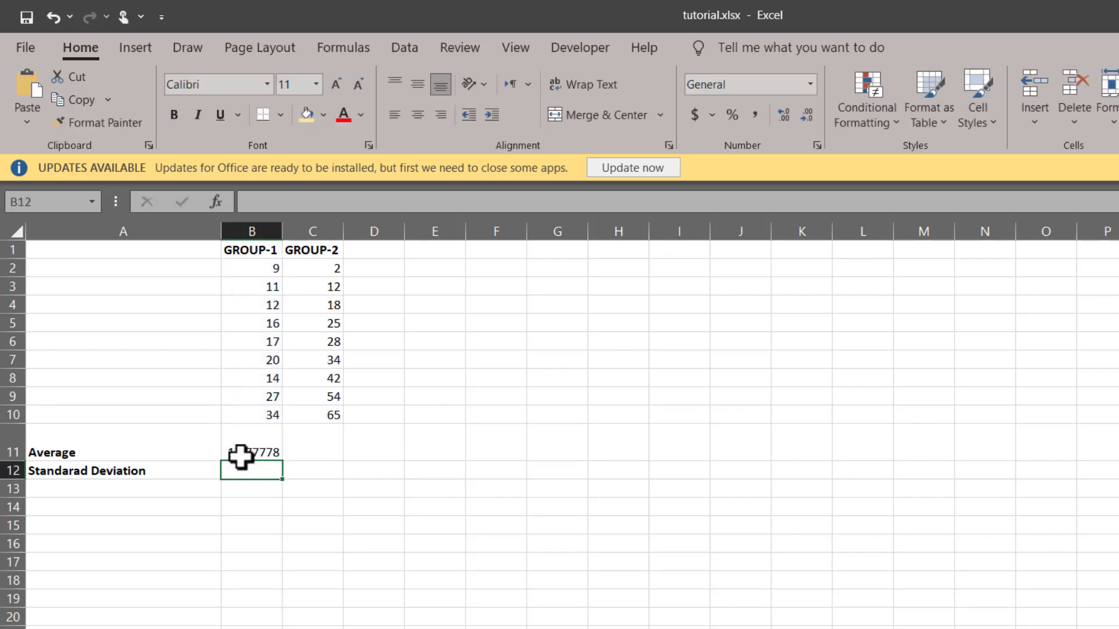
click(251, 451)
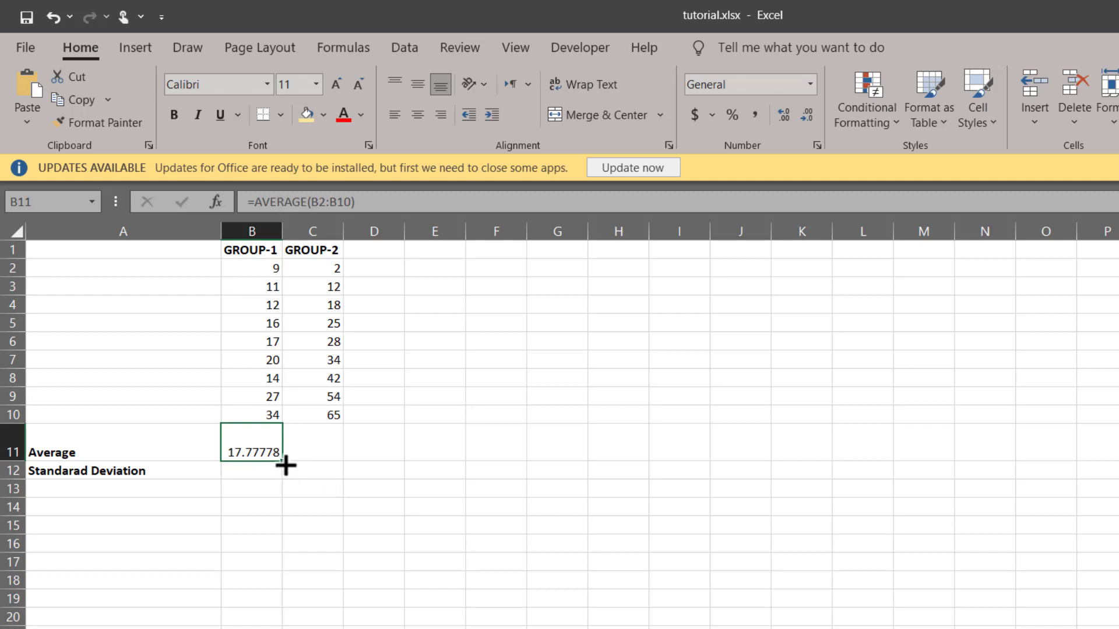
drag(284, 465, 335, 461)
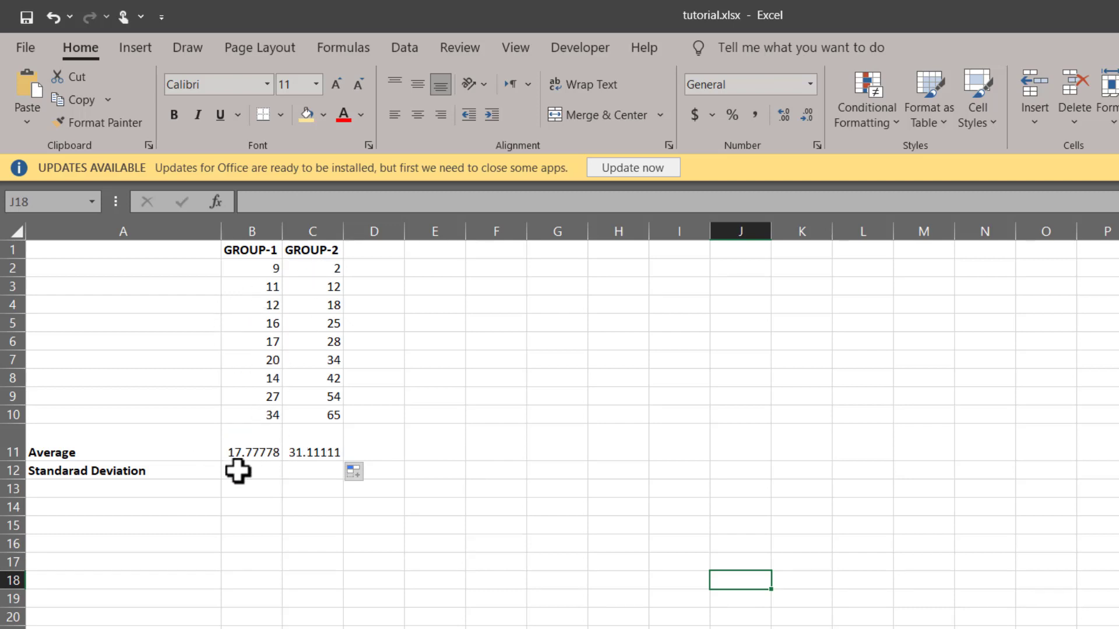
- Enter =STDEVA(B2:B10) in B12 and copy it to C12, giving 8.120618 and 20.0963
click(251, 470)
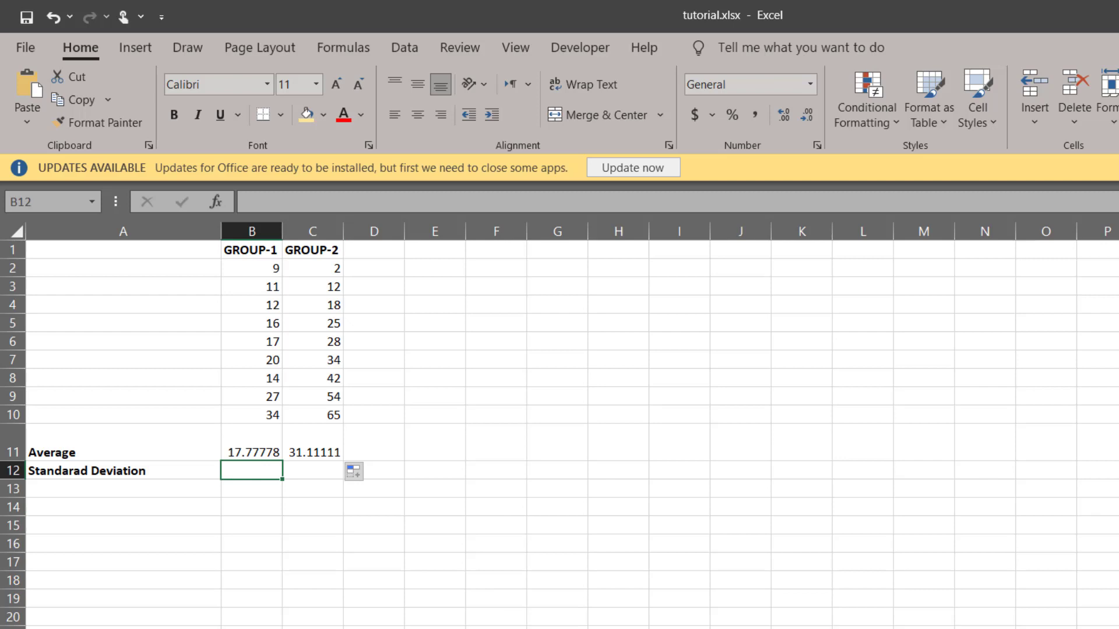
text(=)
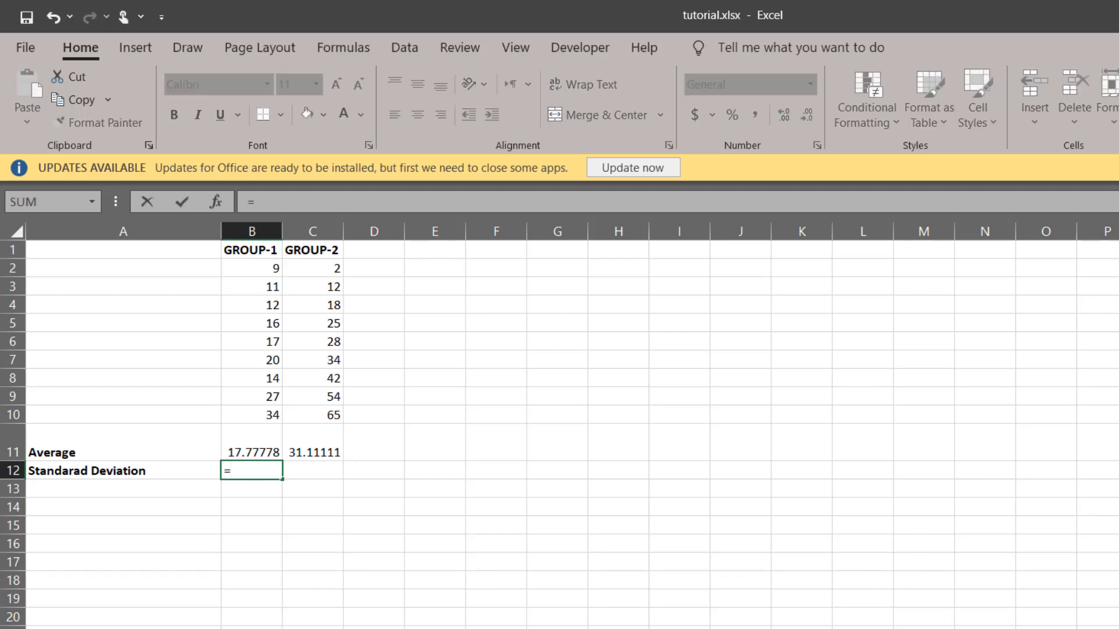
text(st)
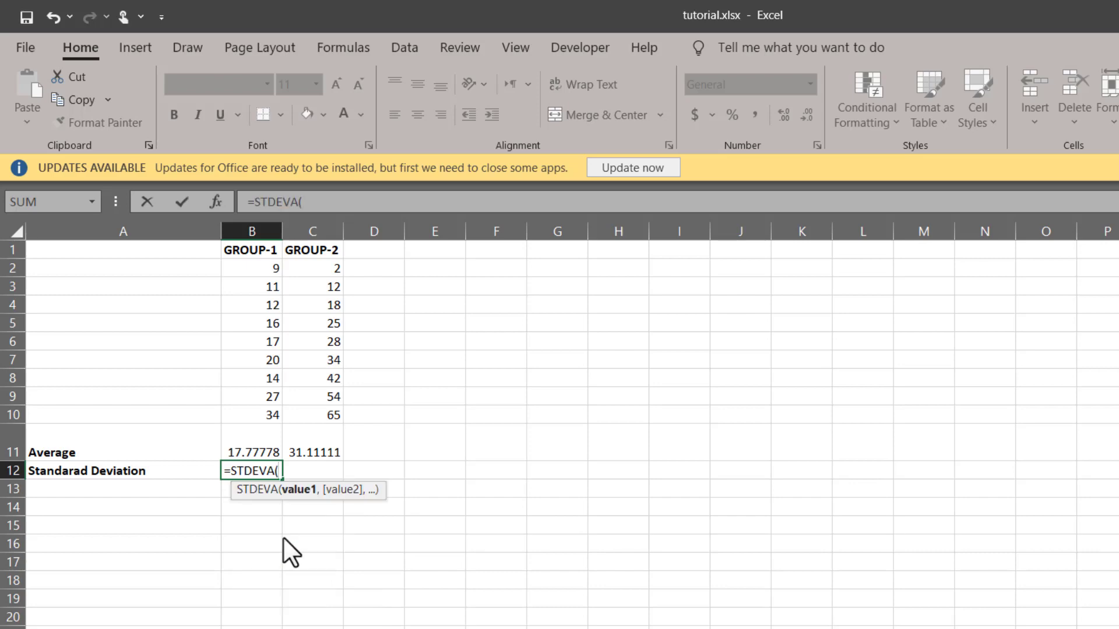
click(251, 268)
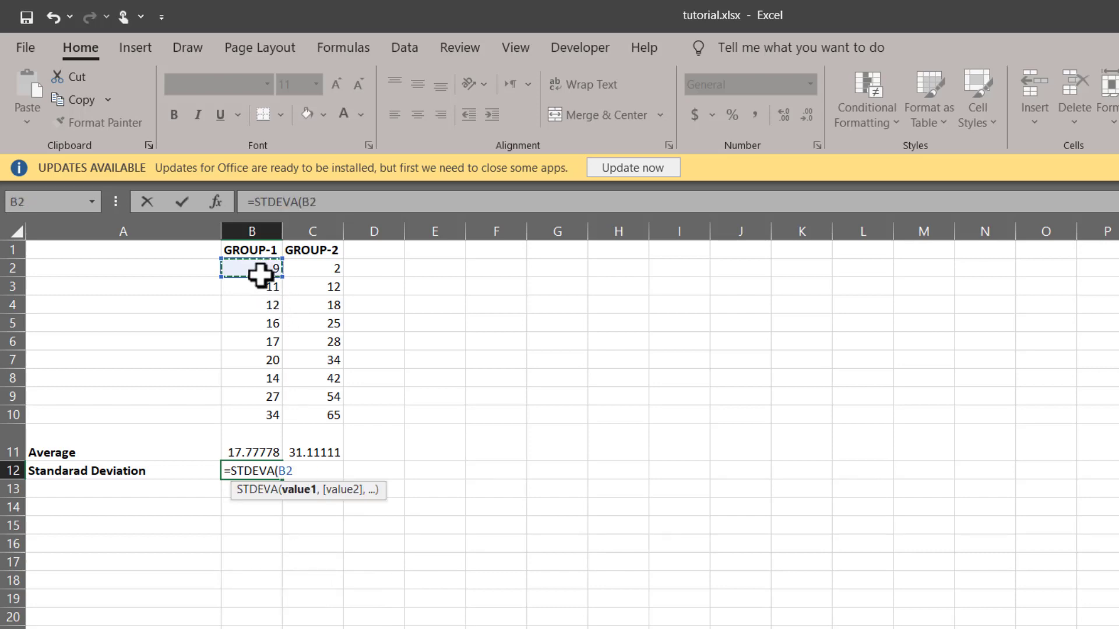
drag(252, 267, 251, 414)
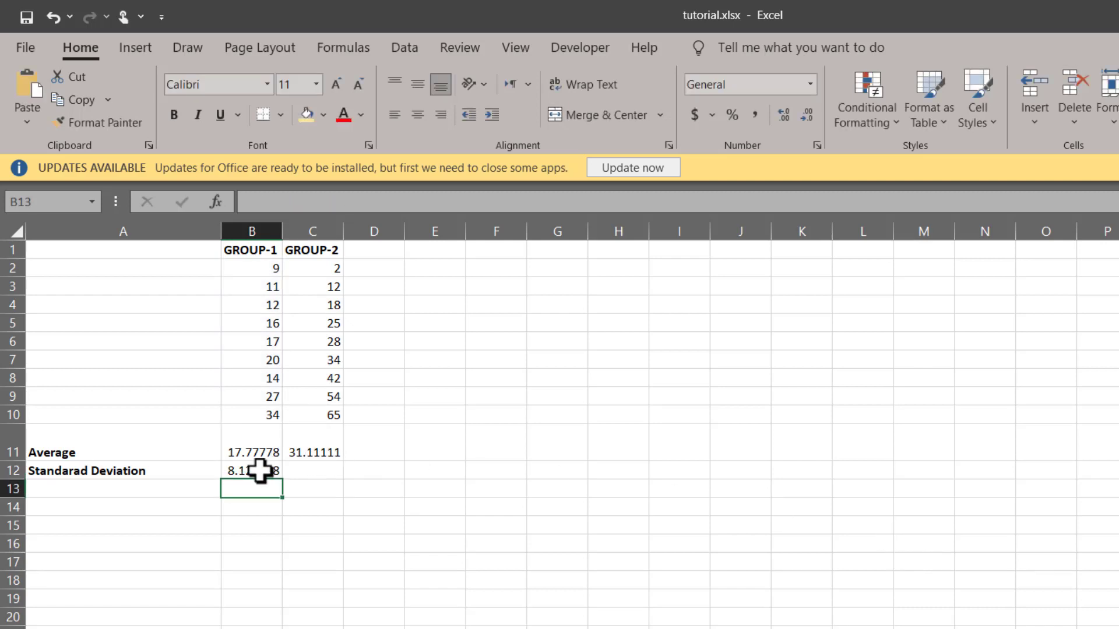
click(250, 470)
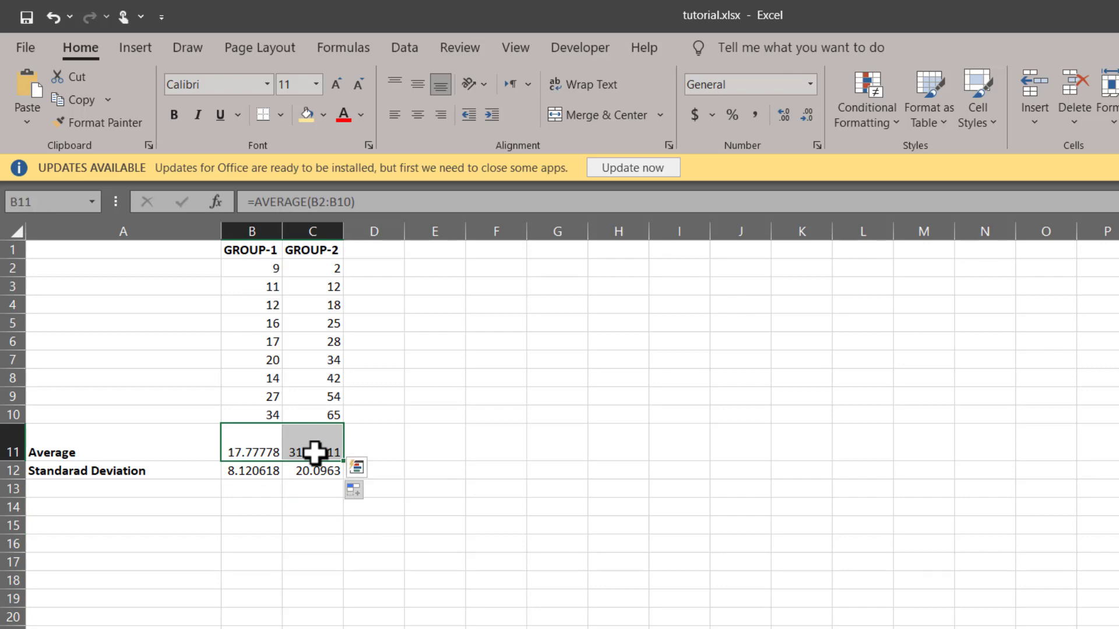
- Insert a 2-D clustered column chart of the averages in B11:C11
click(134, 48)
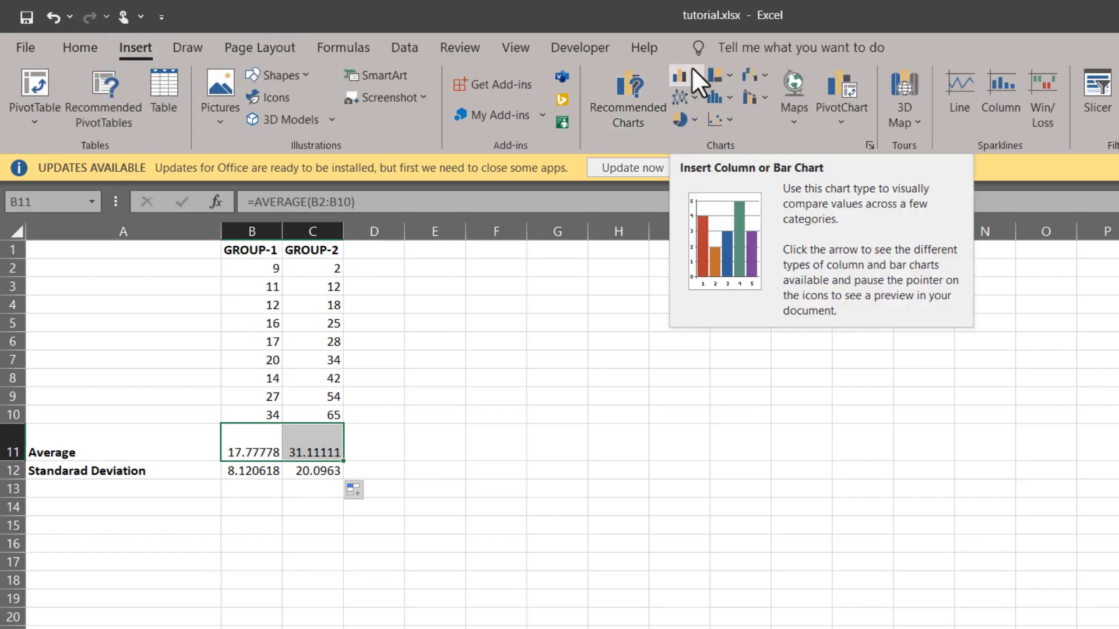
click(681, 75)
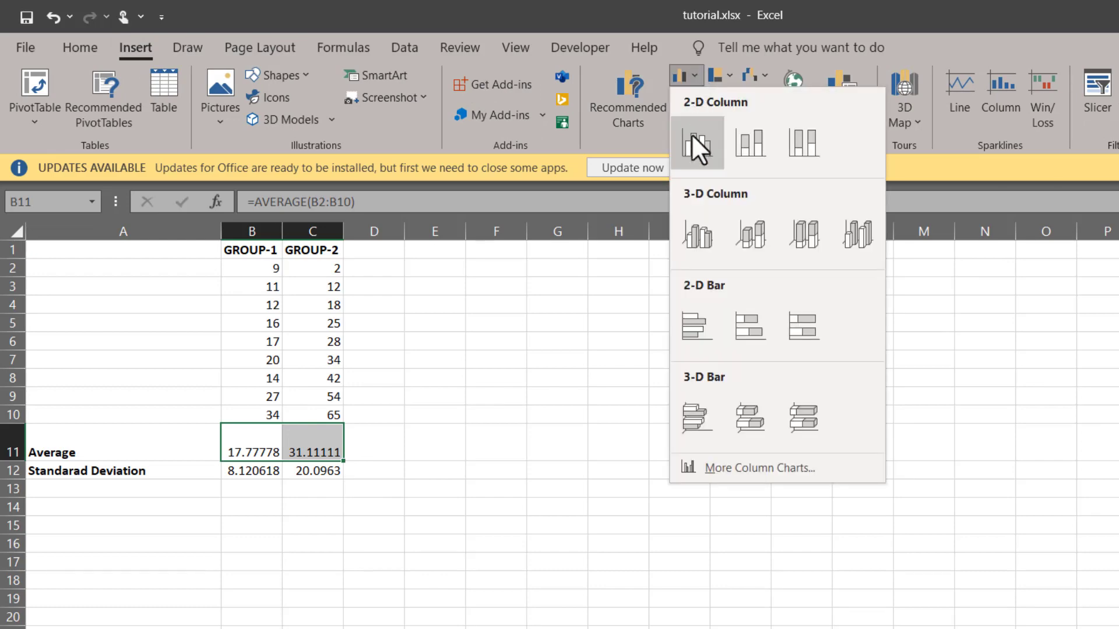
click(697, 143)
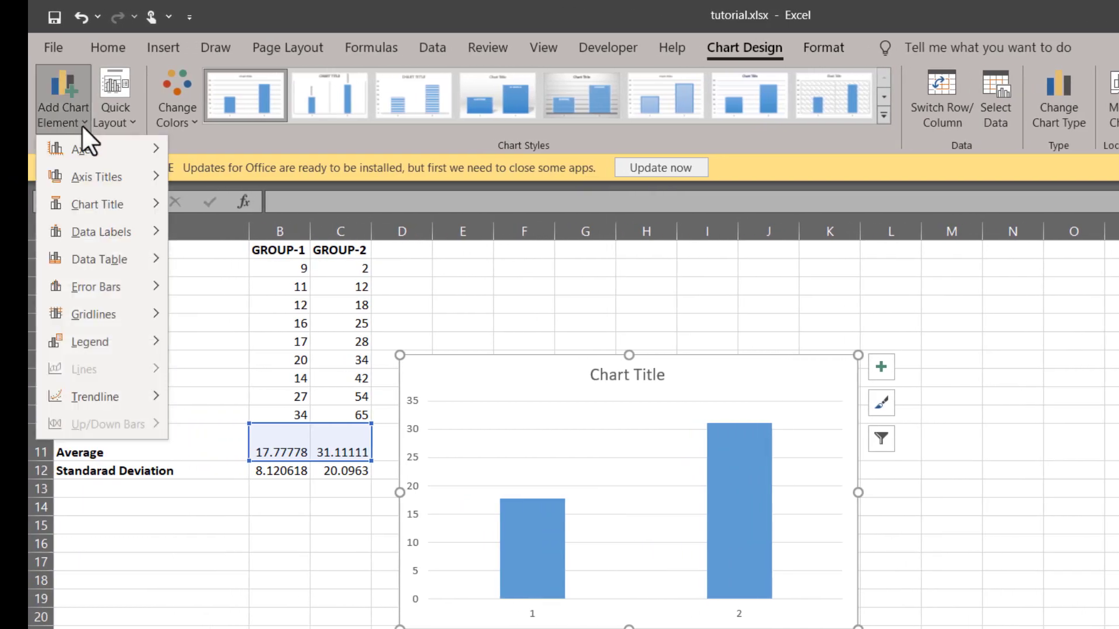
- Add error bars to the chart and open More Error Bars Options
click(95, 286)
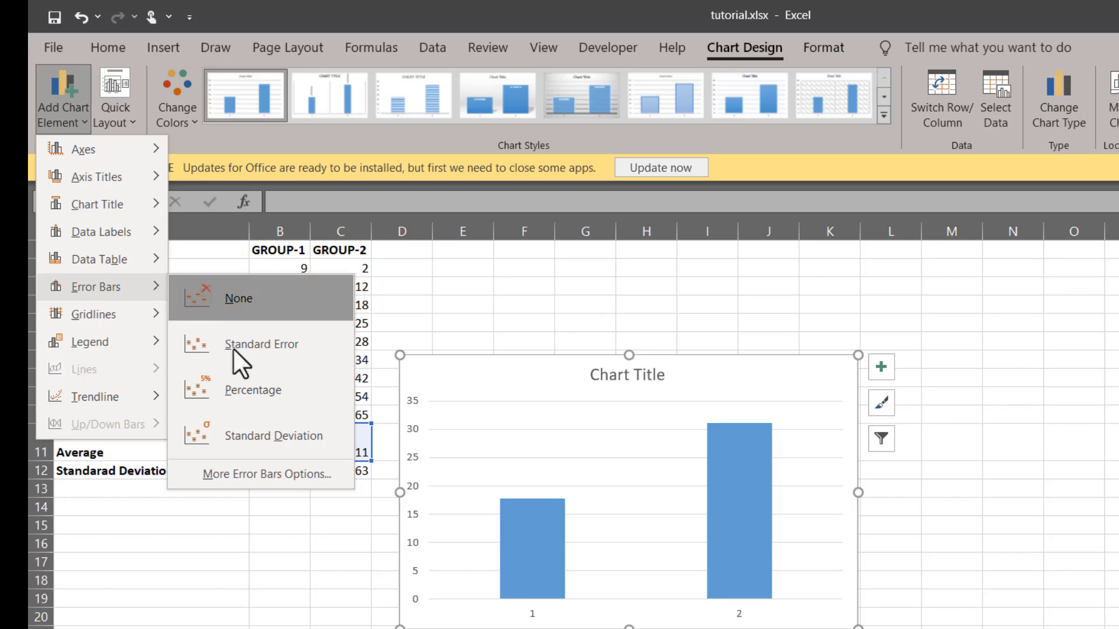
mouse_move(257, 485)
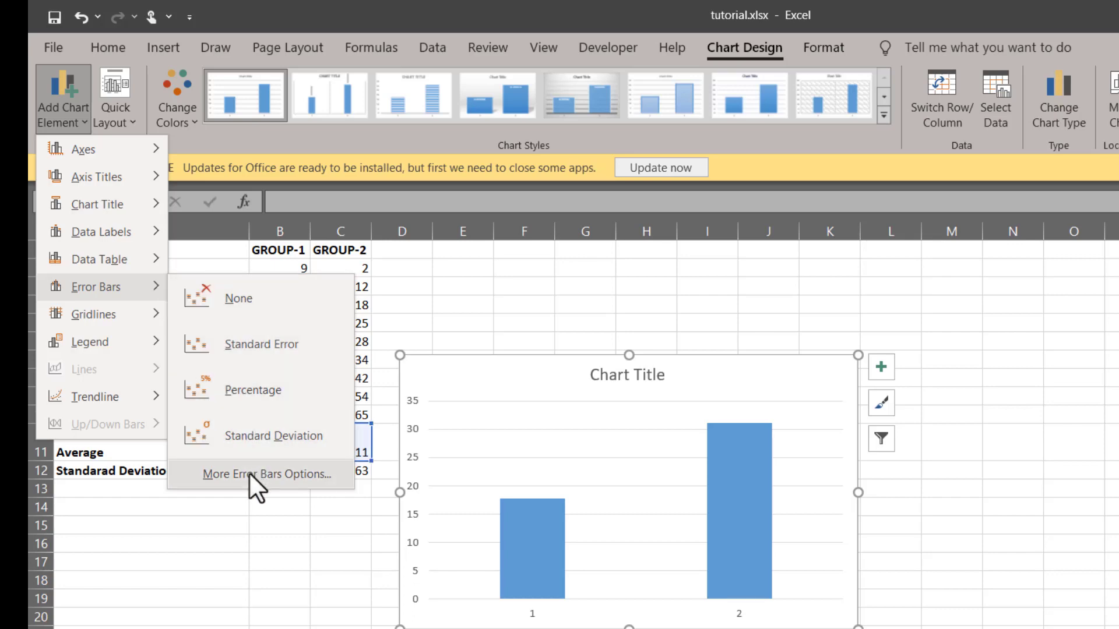
click(268, 474)
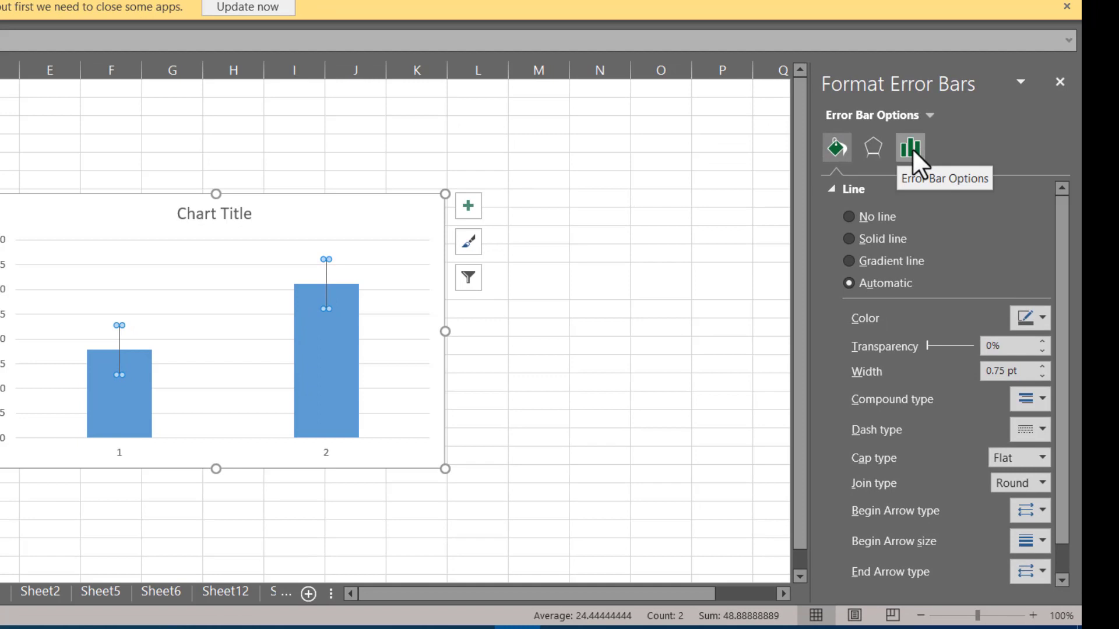
- Display the Vertical Error Bar direction, end style and error amount options
click(873, 149)
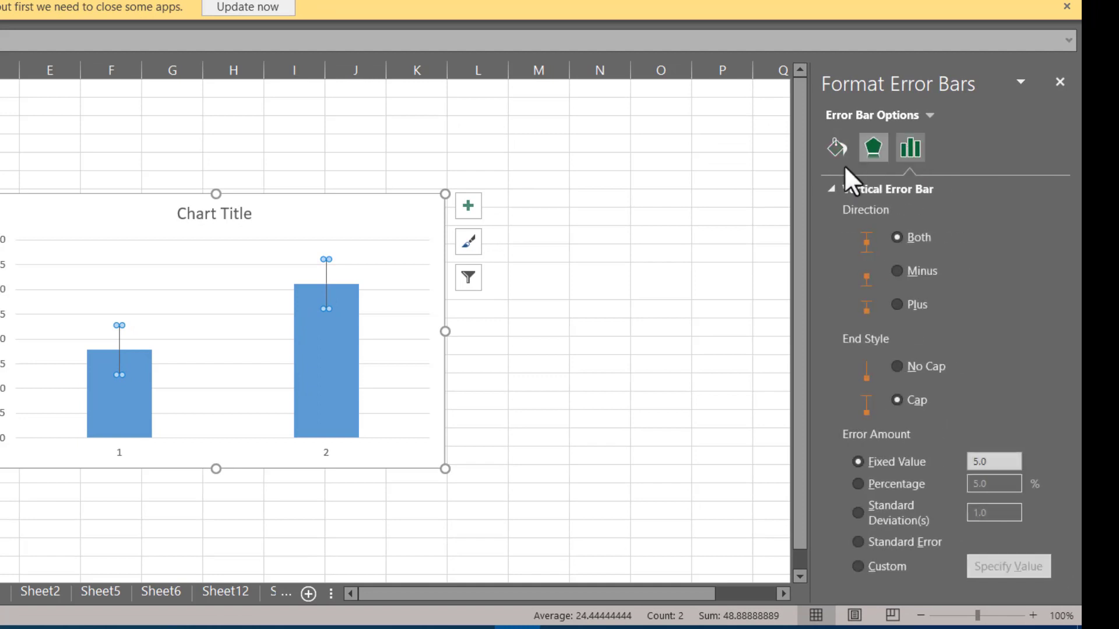
click(909, 148)
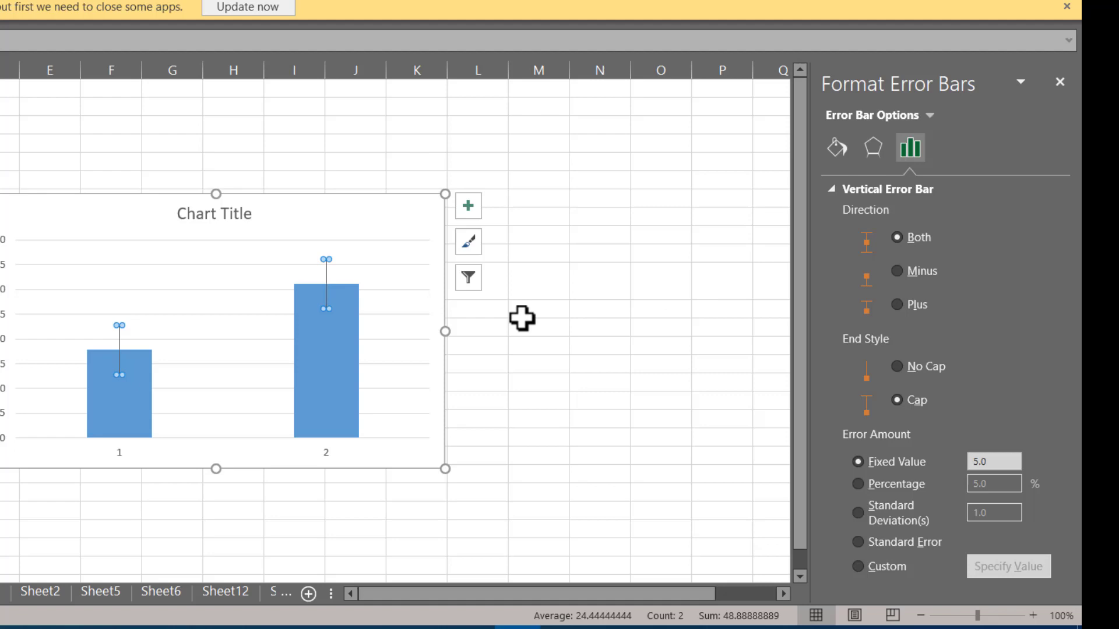
mouse_move(975, 293)
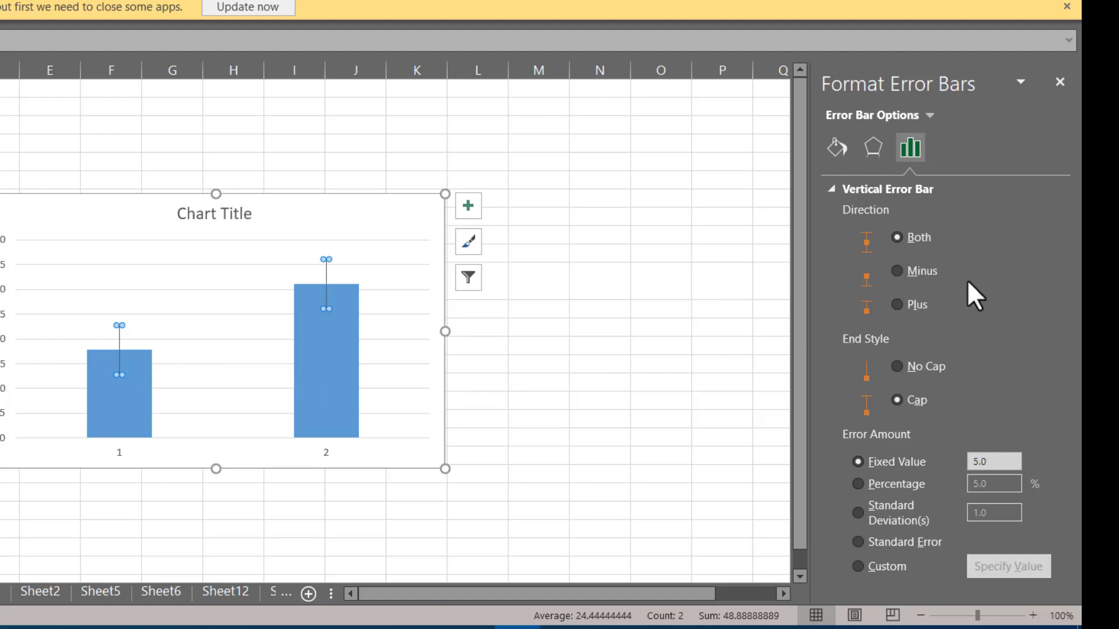
mouse_move(968, 314)
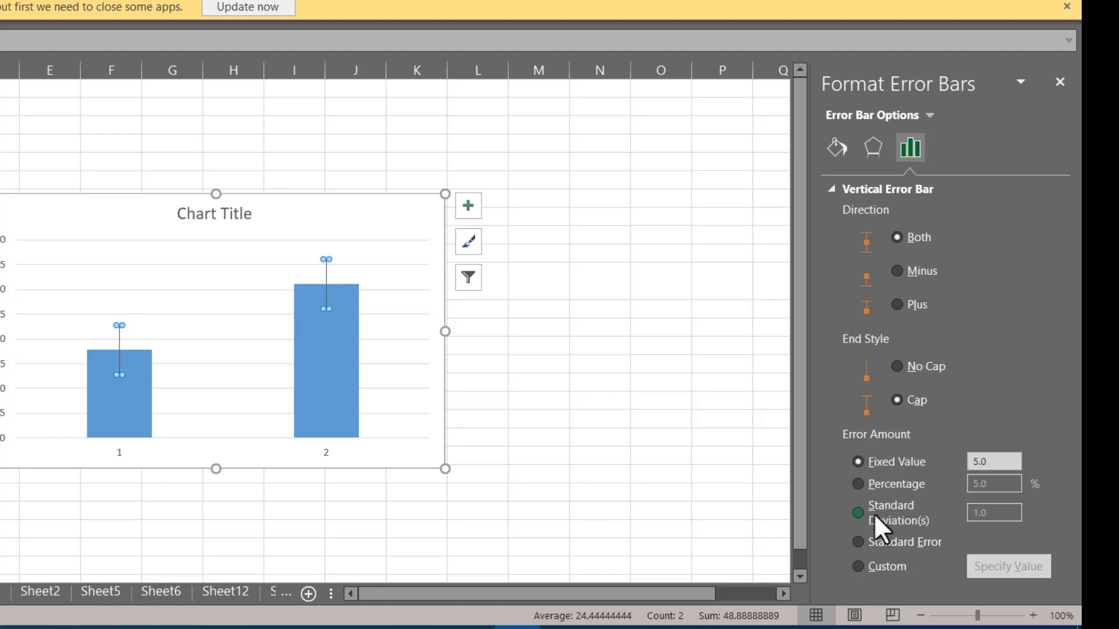
click(858, 565)
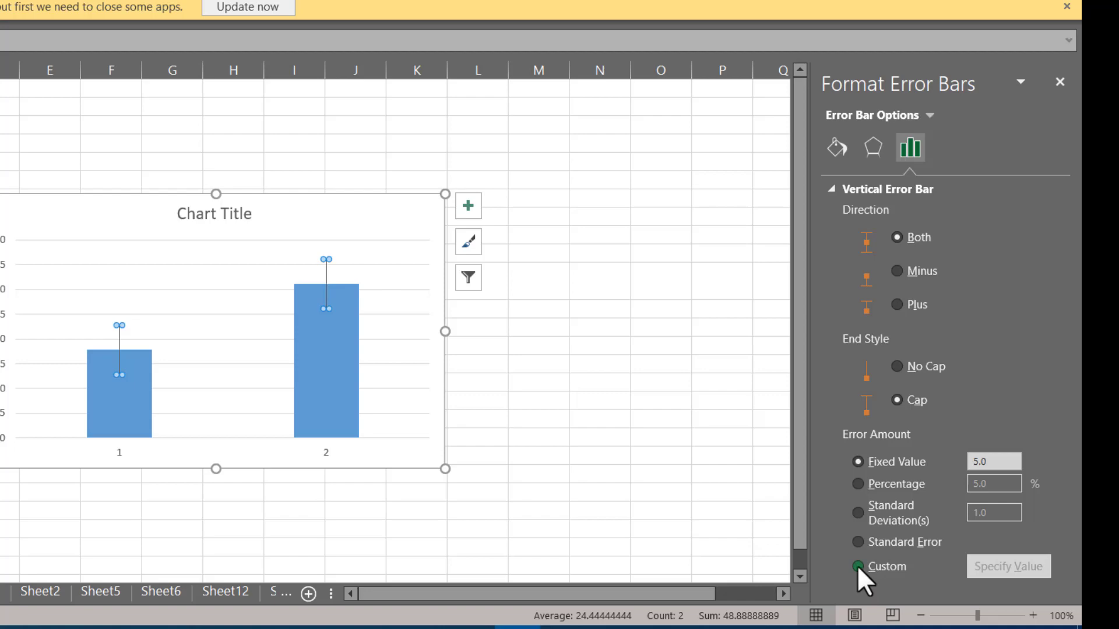
- Set custom positive and negative error values to the standard deviations in B12:C12
click(858, 566)
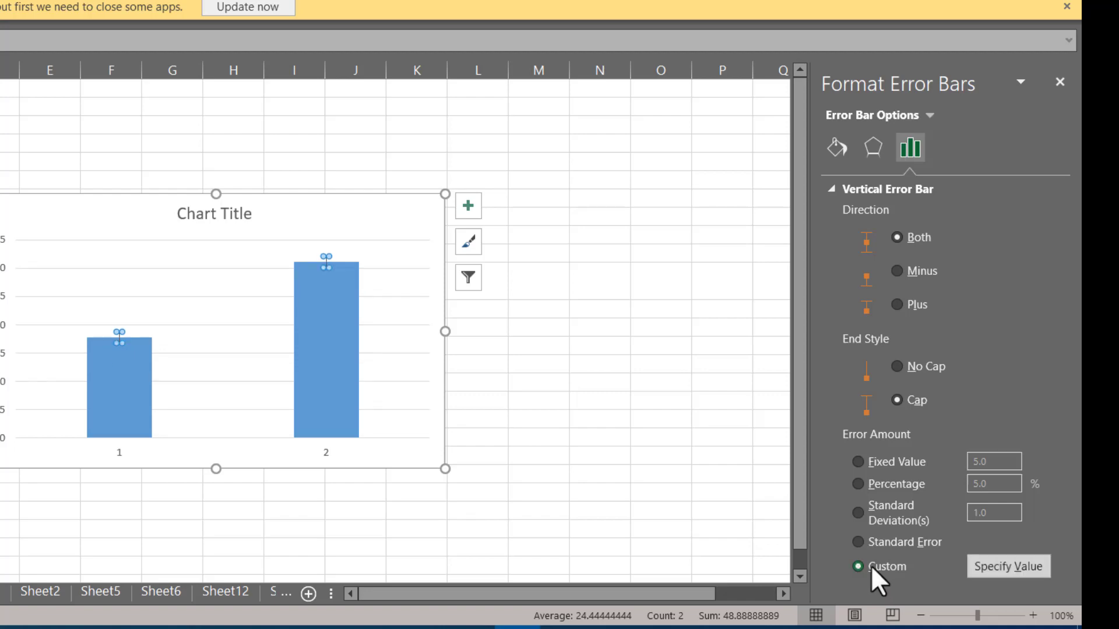
click(1007, 565)
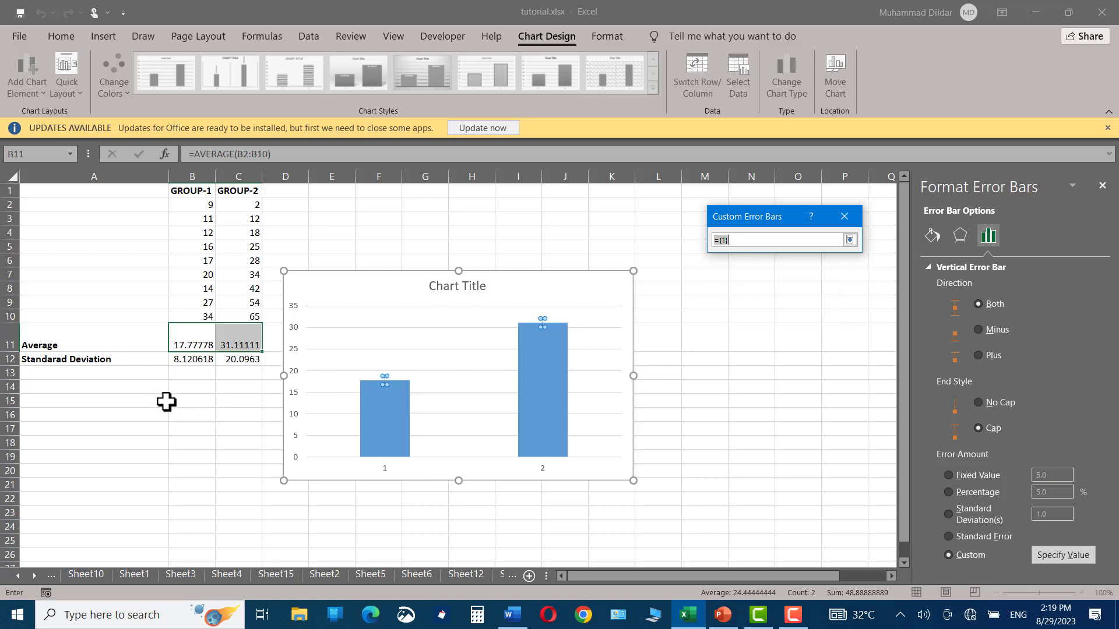
click(193, 359)
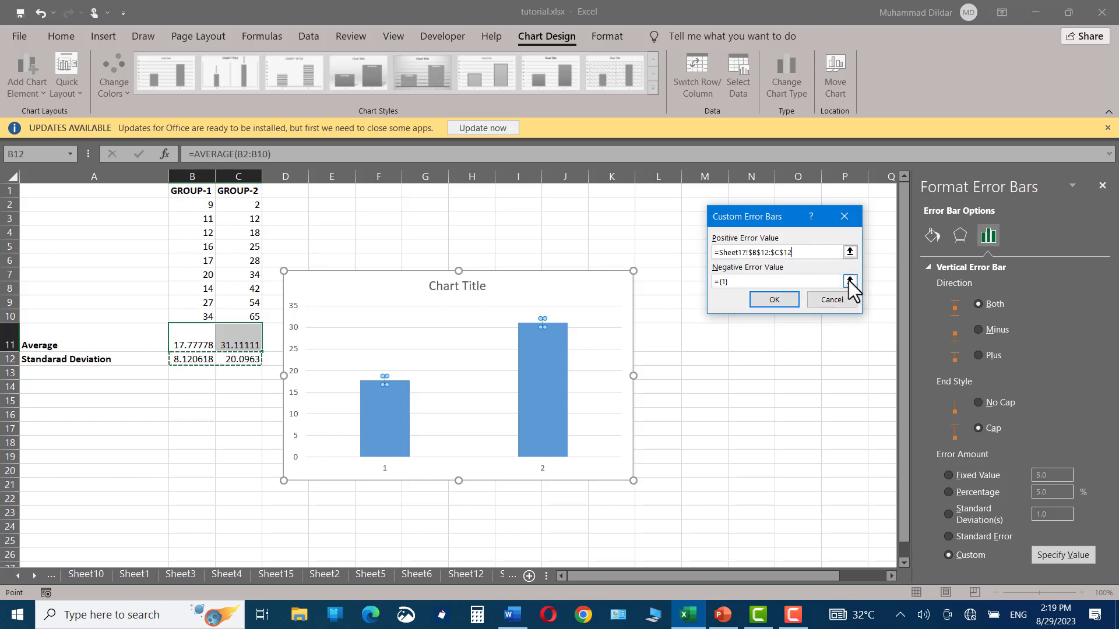
click(849, 281)
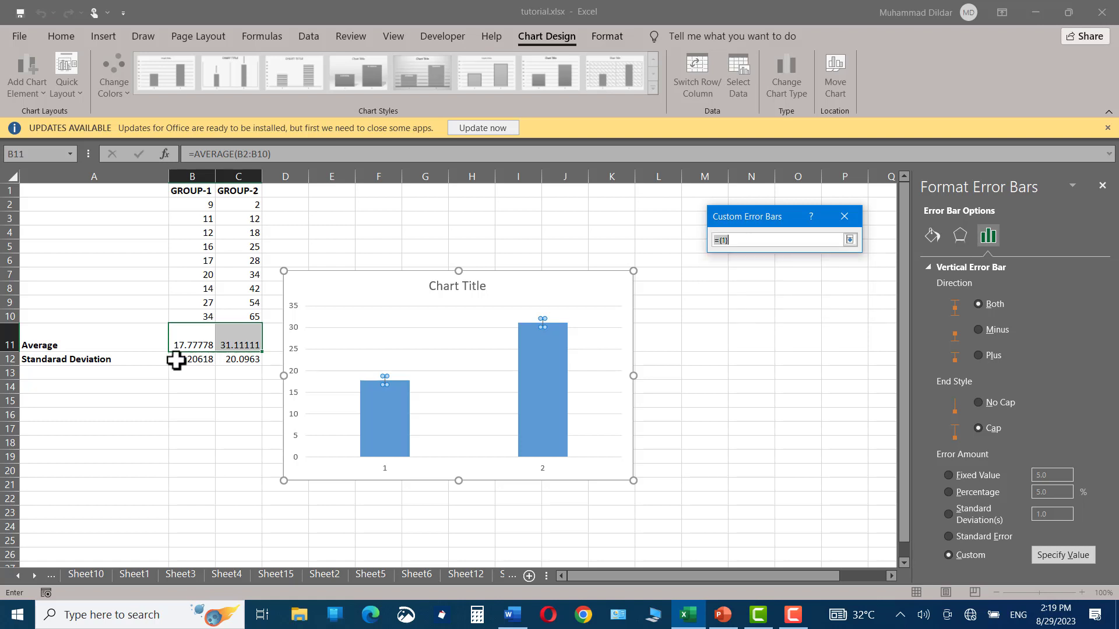
drag(190, 359, 238, 359)
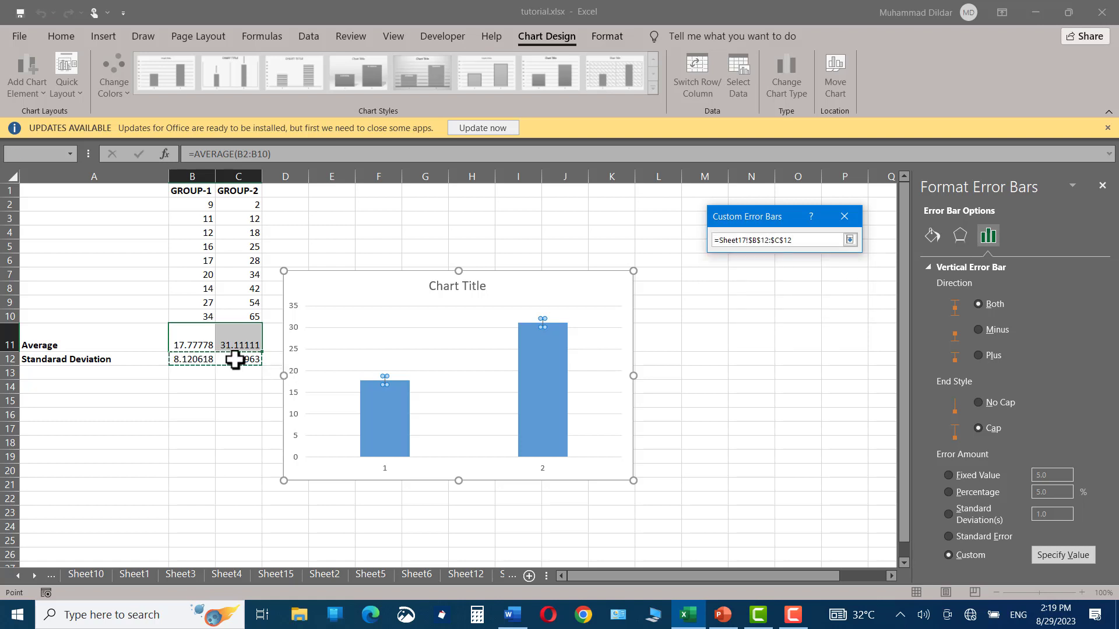
click(850, 239)
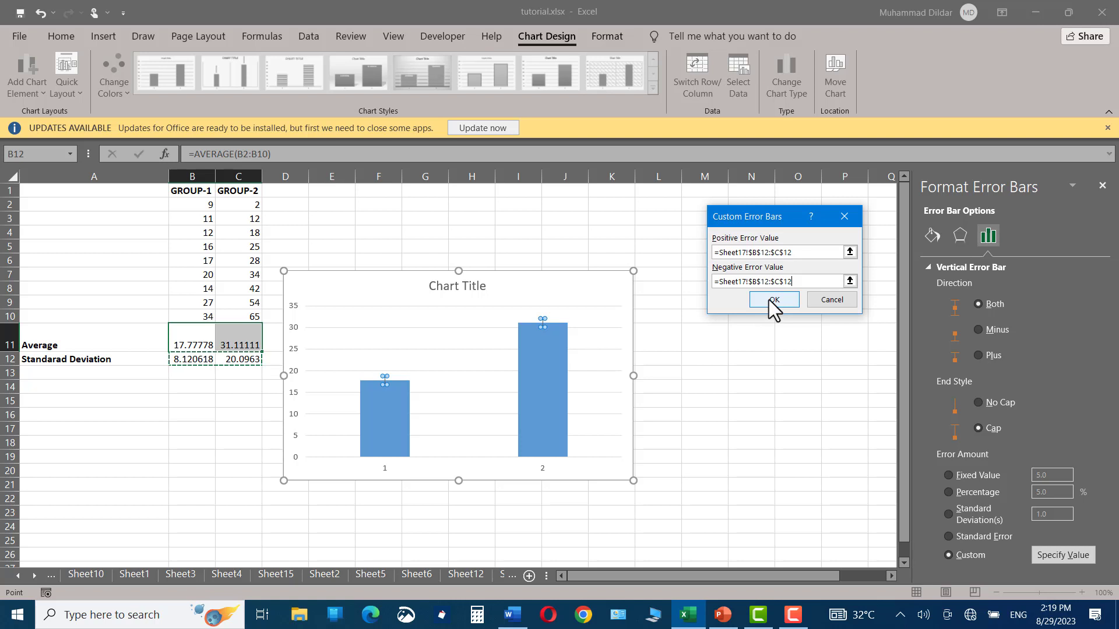
click(774, 299)
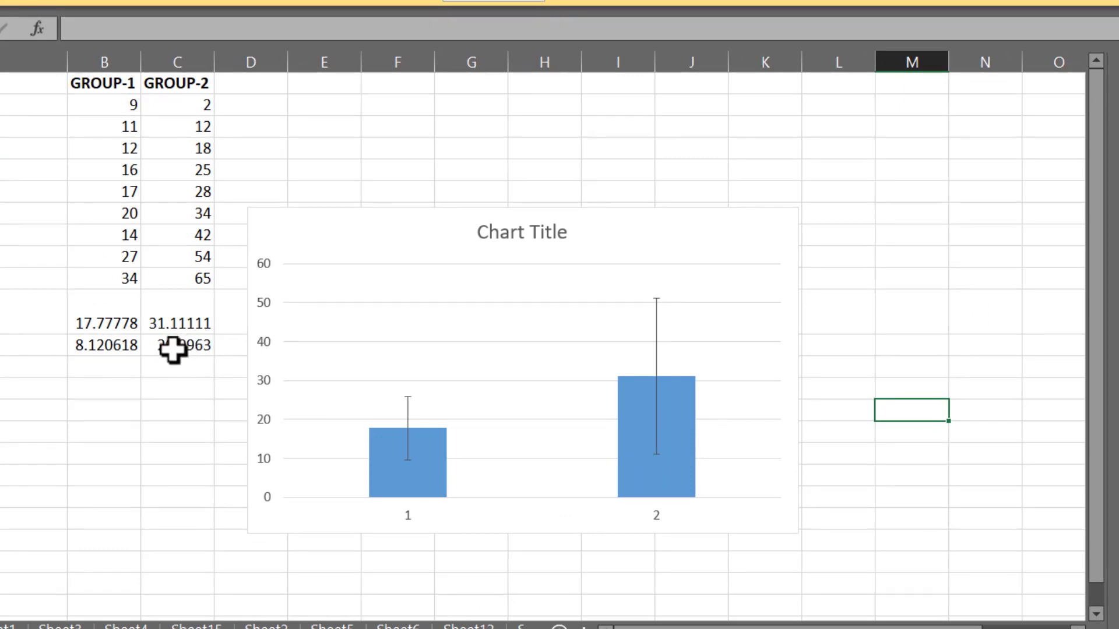
mouse_move(88, 355)
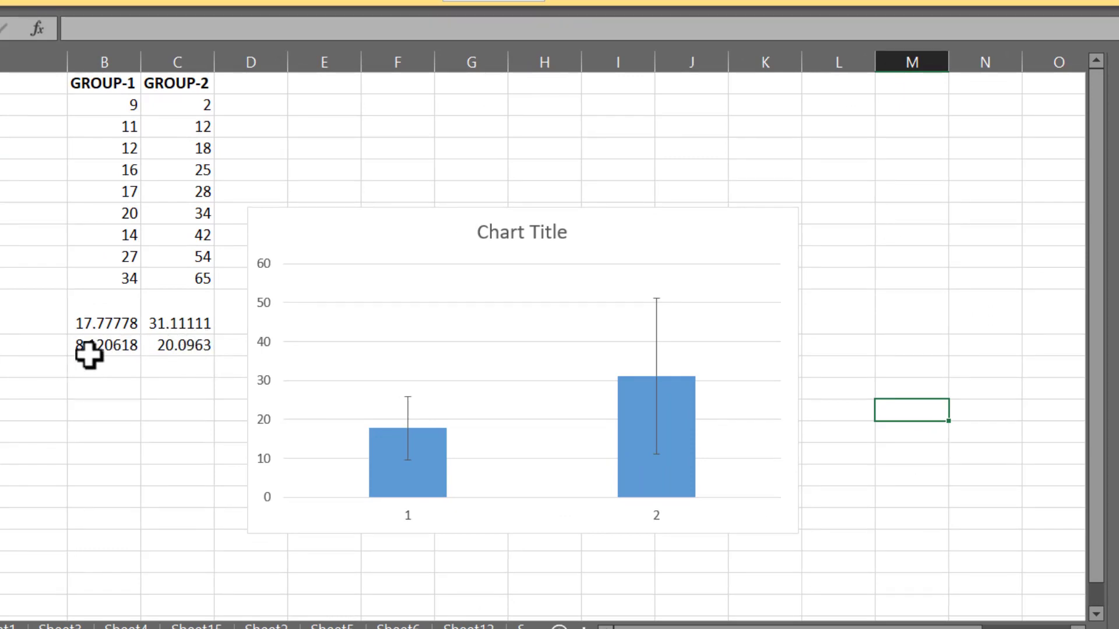
mouse_move(908, 462)
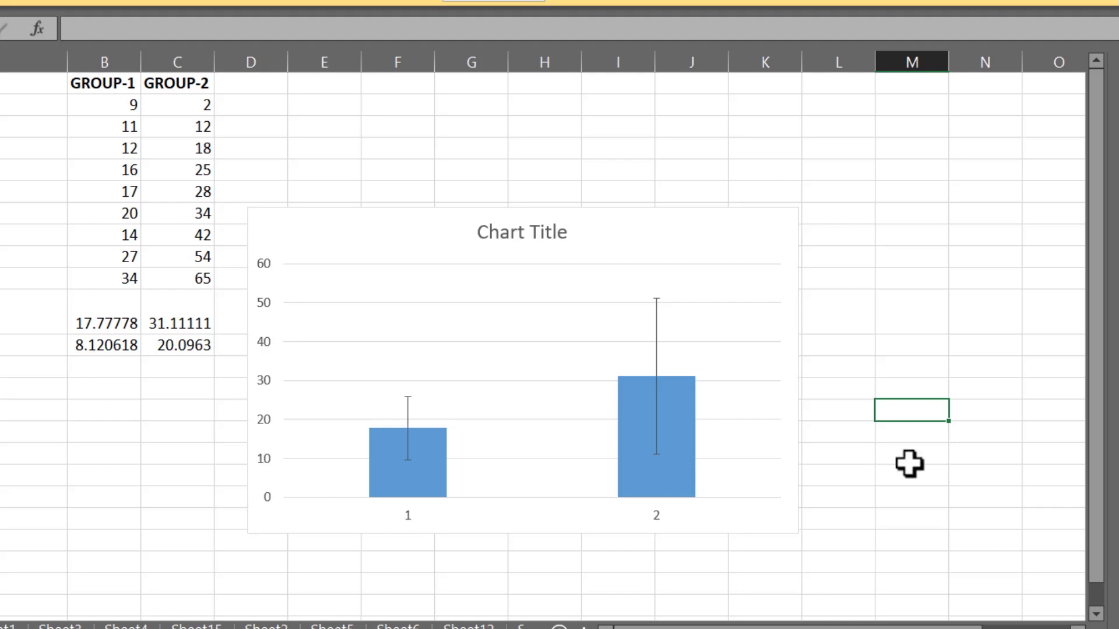
mouse_move(907, 492)
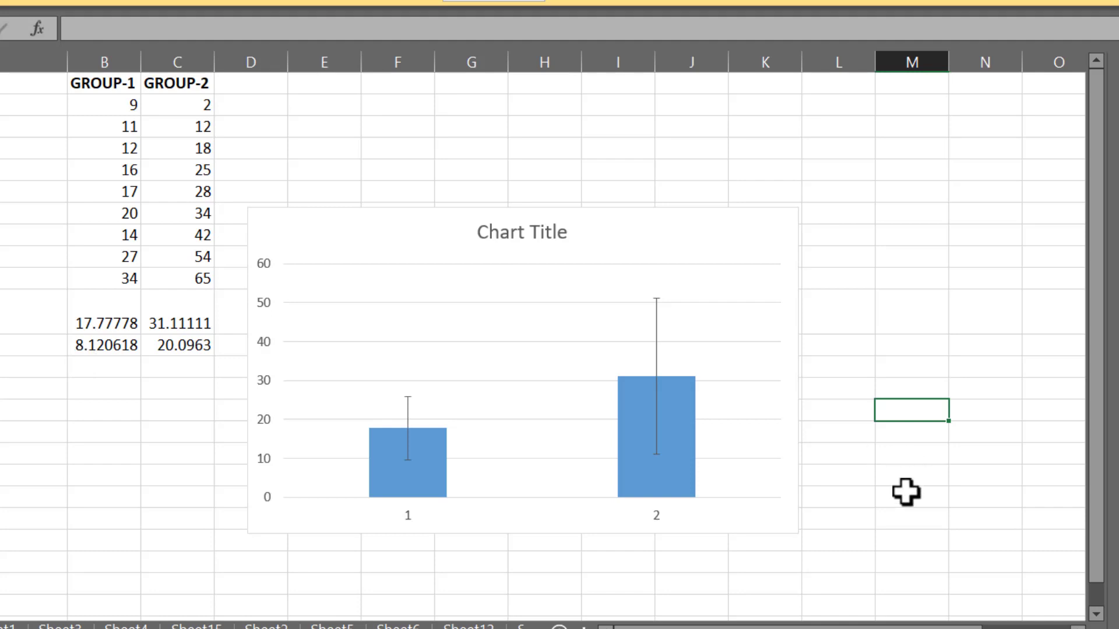